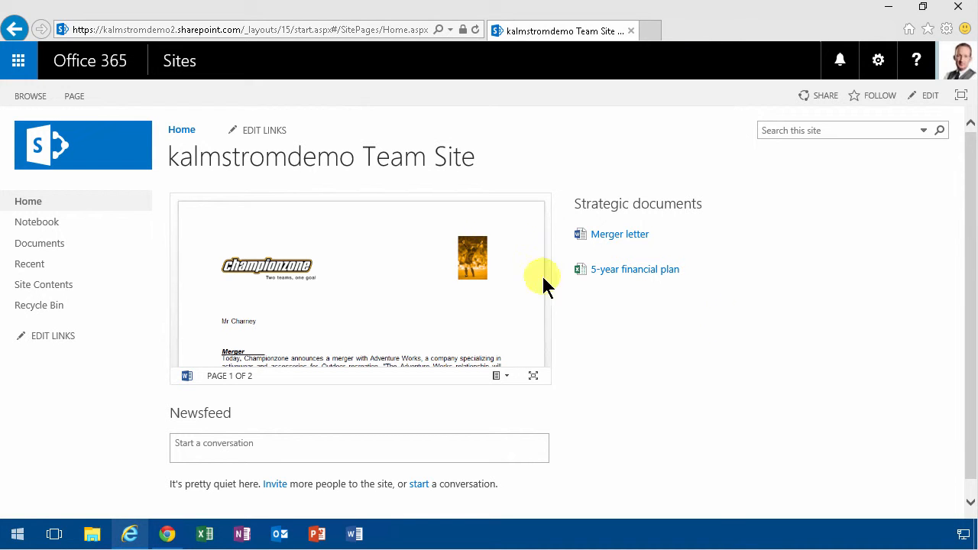
mouse_move(308, 364)
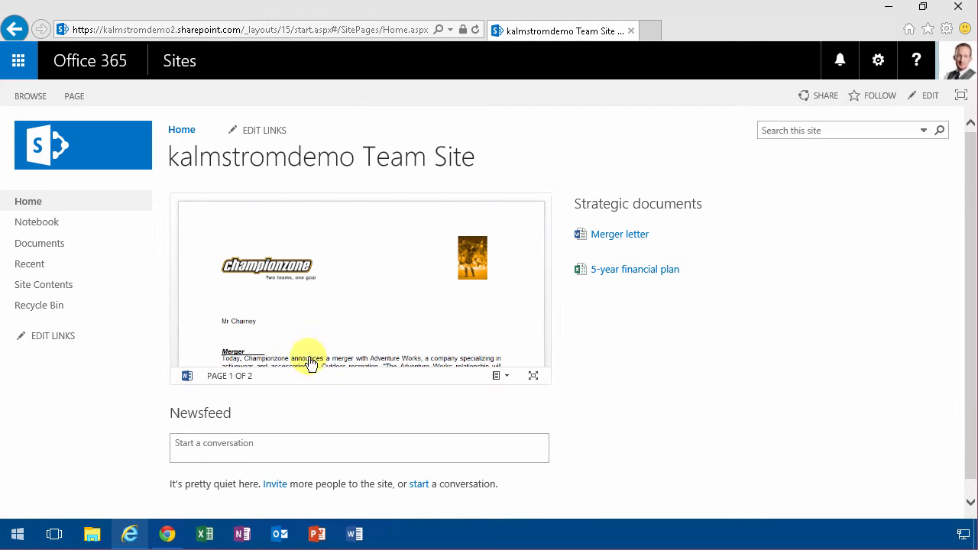
mouse_move(461, 329)
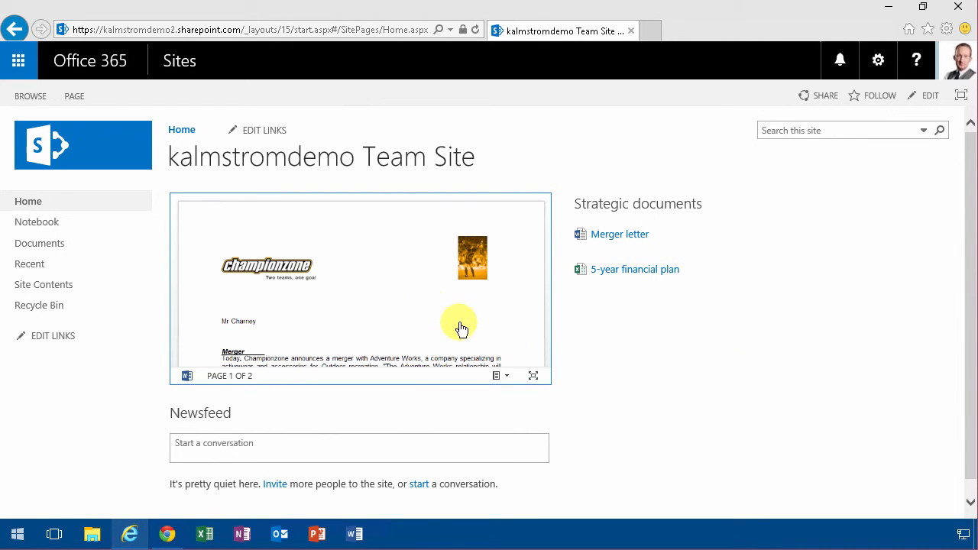
mouse_move(335, 276)
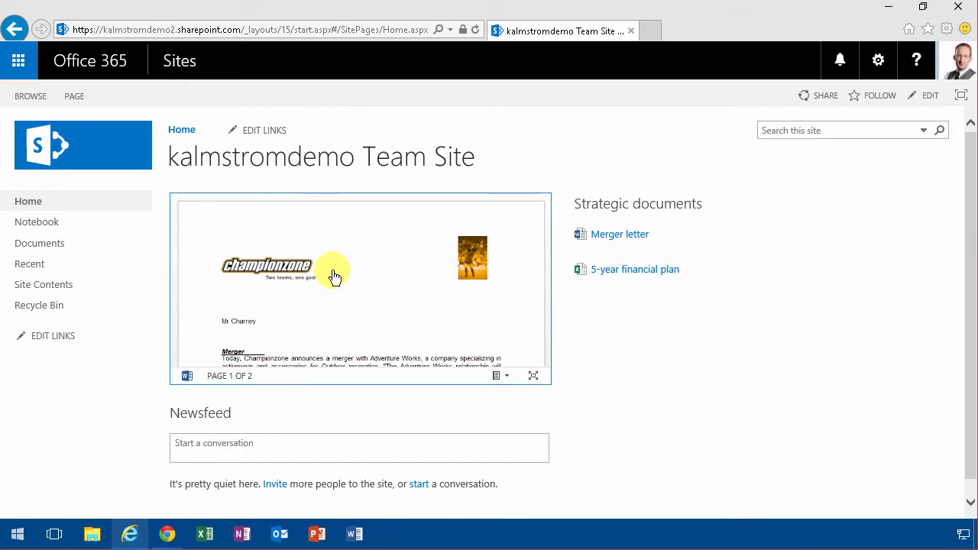
mouse_move(621, 233)
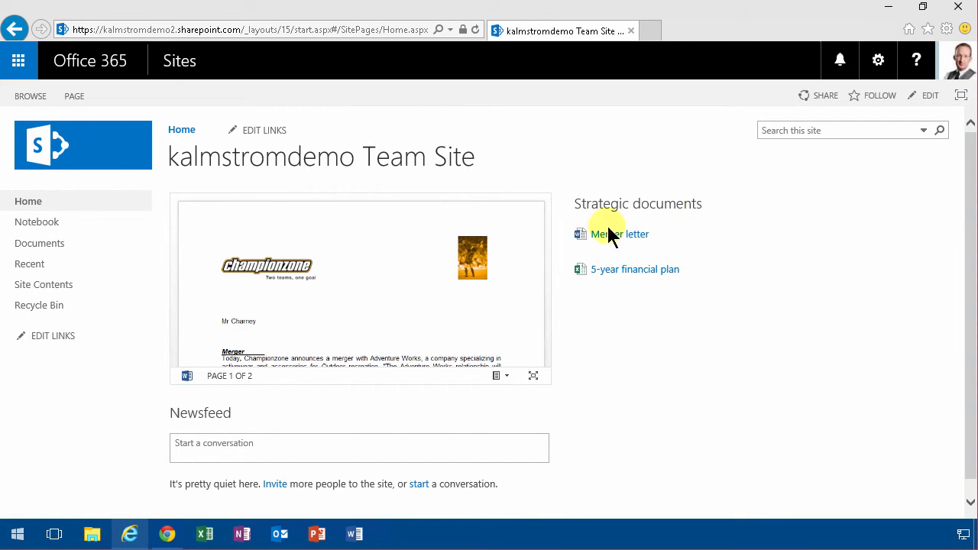
mouse_move(685, 221)
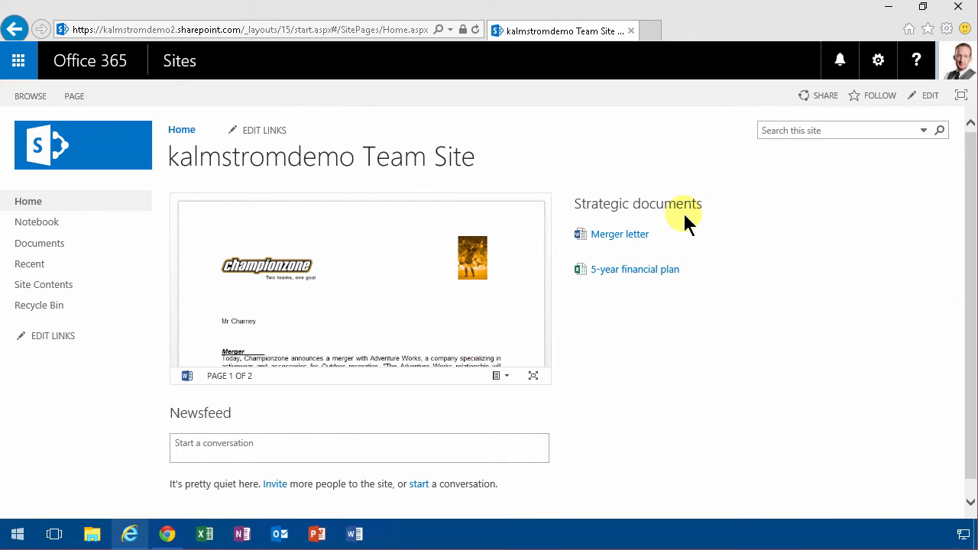
mouse_move(640, 206)
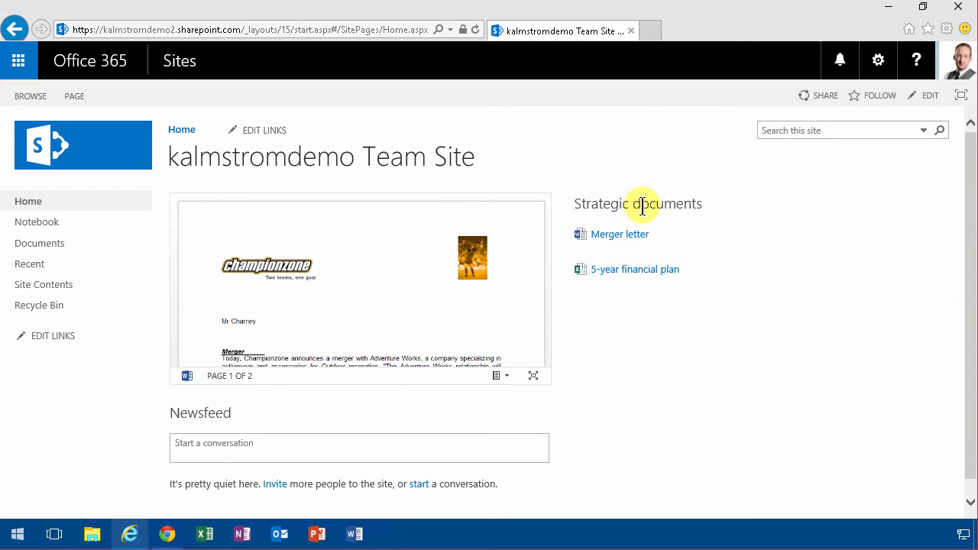
mouse_move(702, 269)
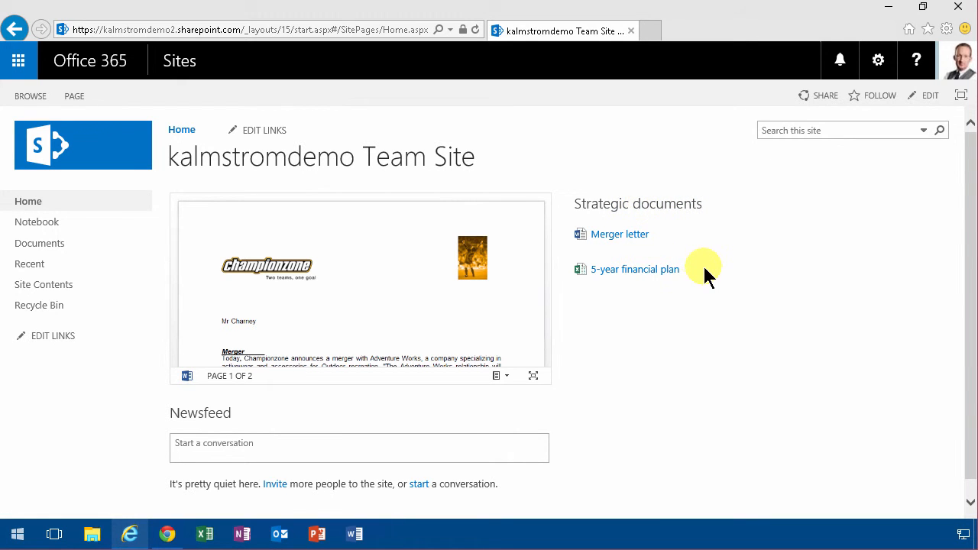
mouse_move(168, 533)
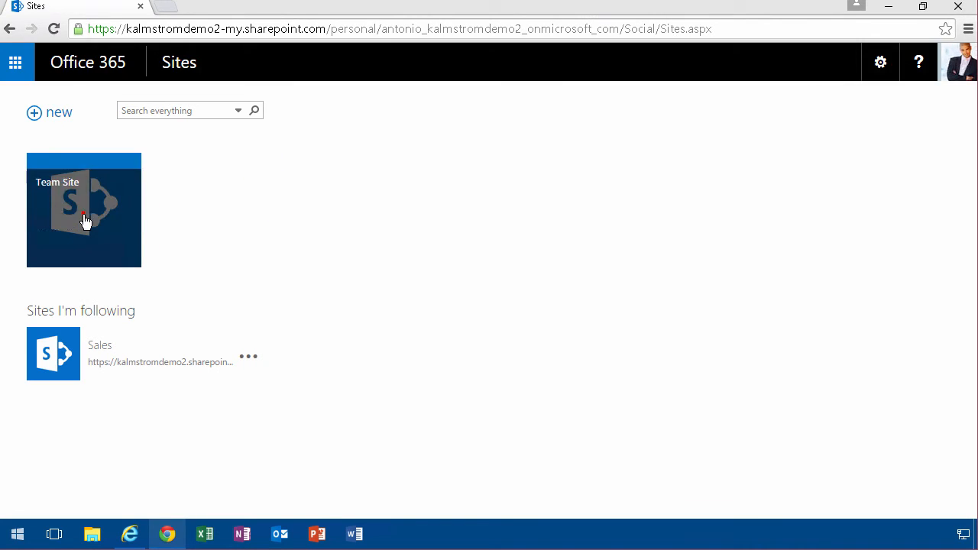
Open the Team Site from the Sites list and load its homepage as a non-member
click(84, 211)
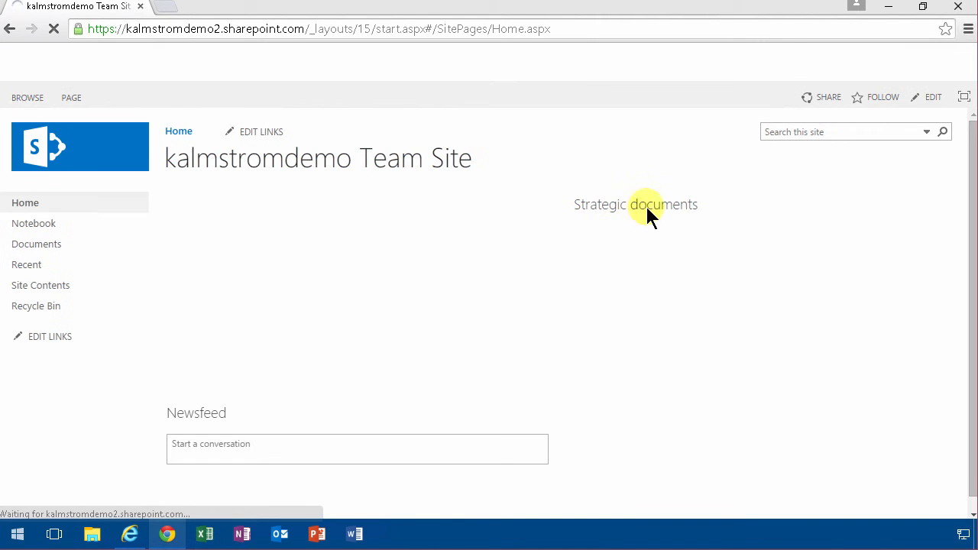
click(636, 205)
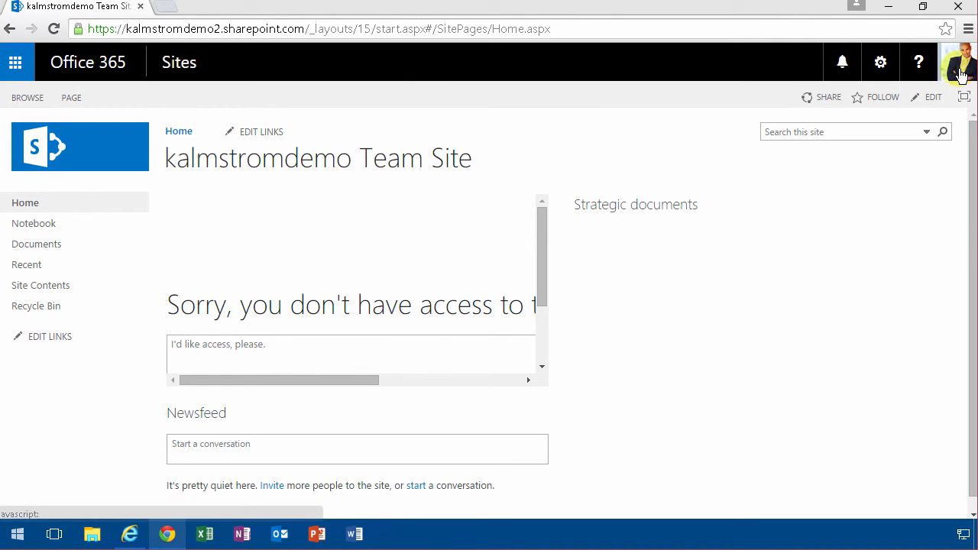
mouse_move(559, 297)
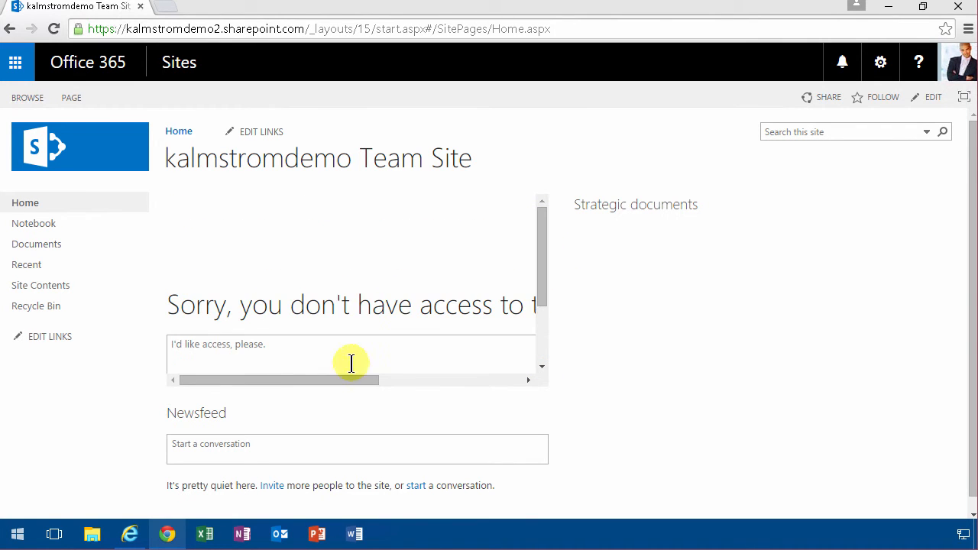
mouse_move(542, 252)
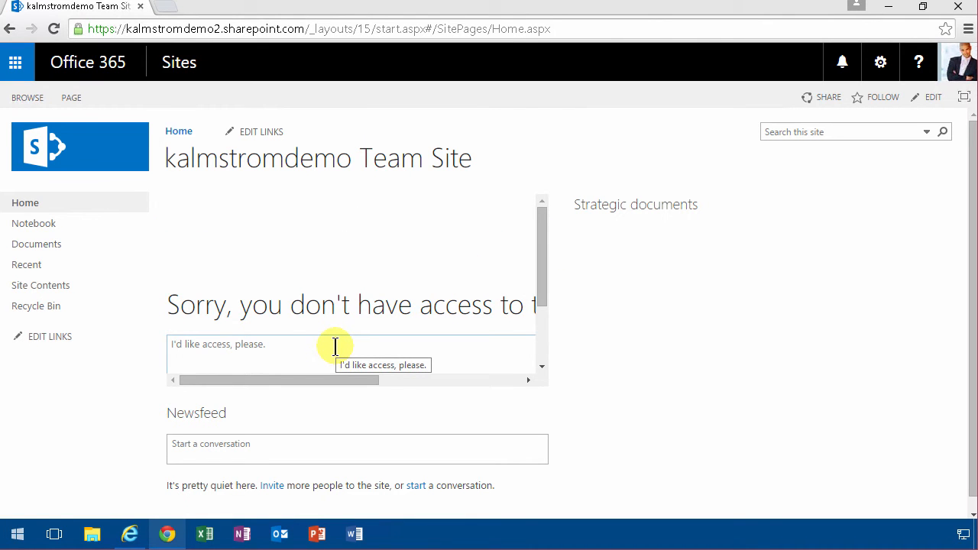
mouse_move(397, 330)
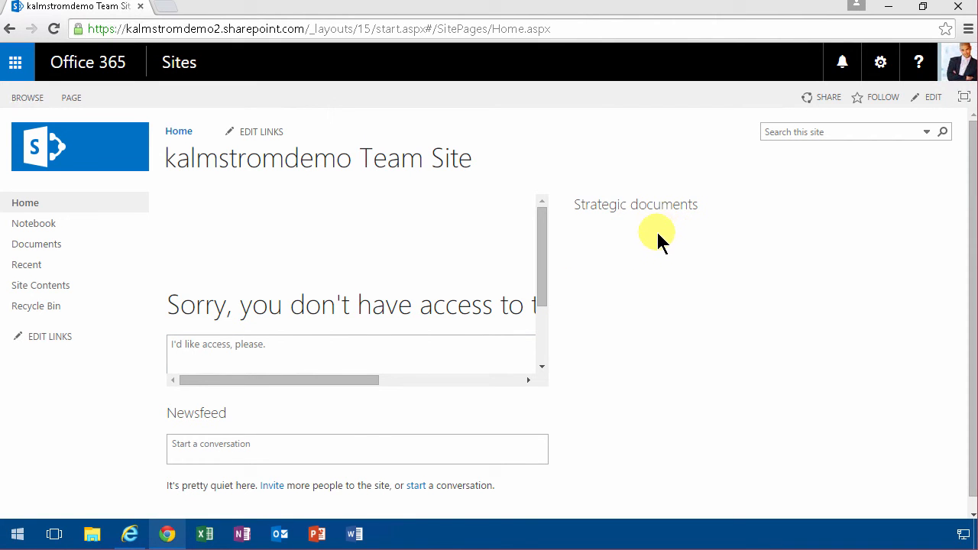
mouse_move(688, 235)
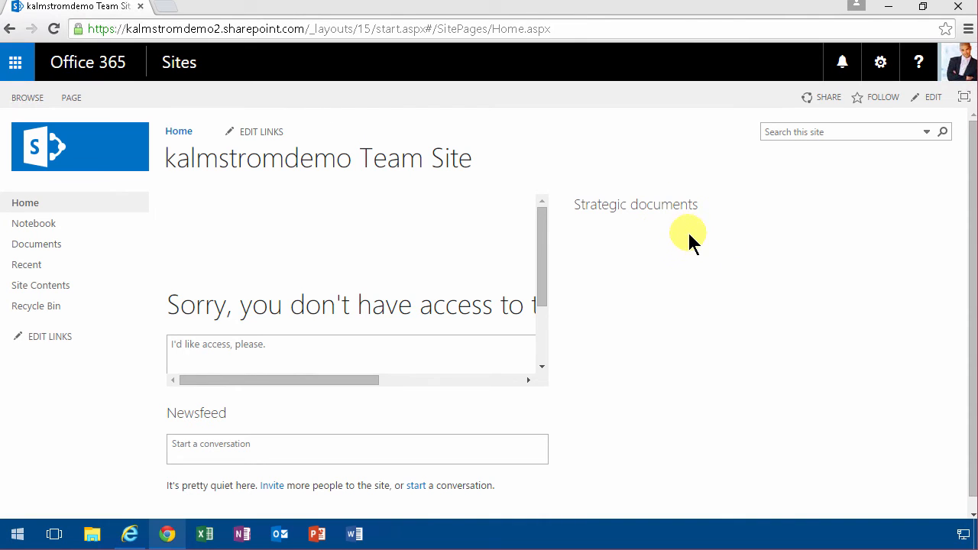
mouse_move(639, 244)
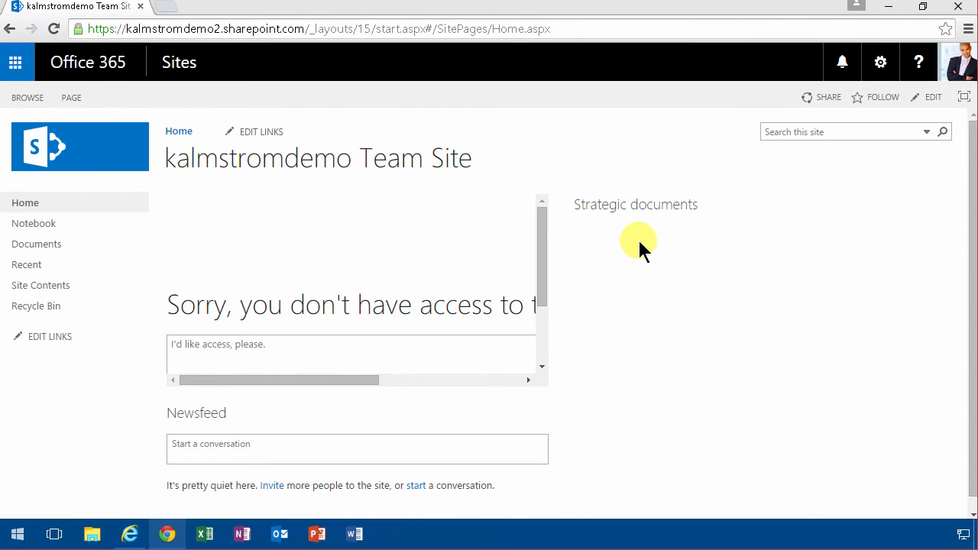